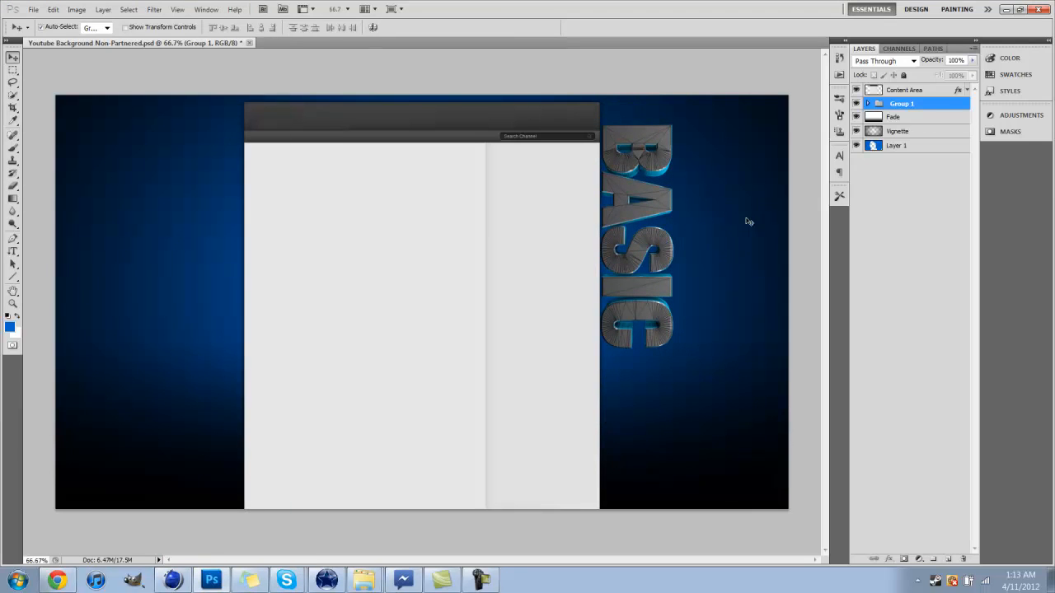
# Duplicate the BASIC text group (Group 1) to make a mirrored copy for the left side
pyautogui.rightClick(902, 103)
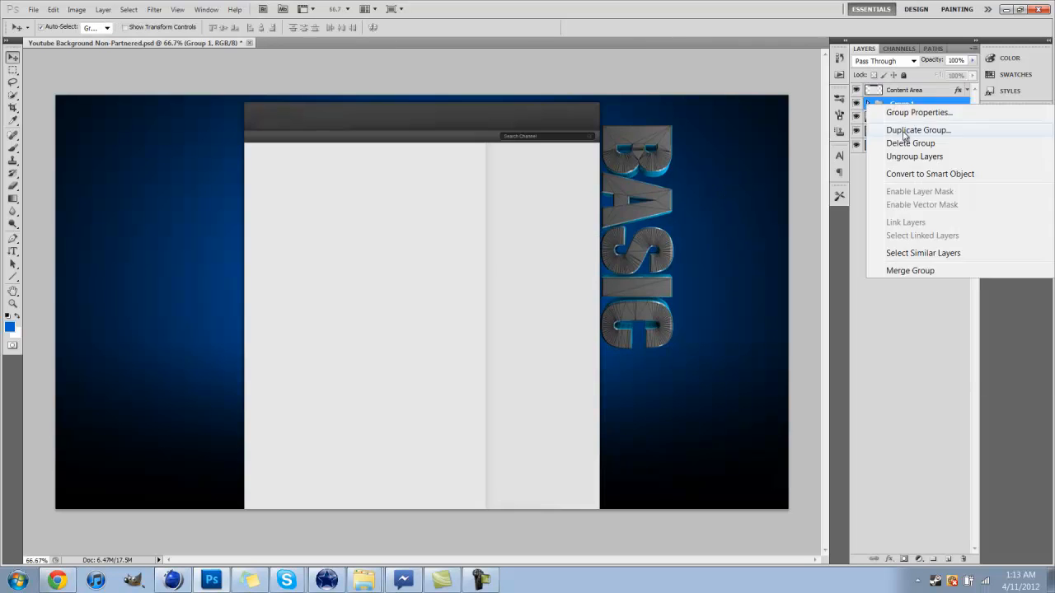
pyautogui.click(917, 129)
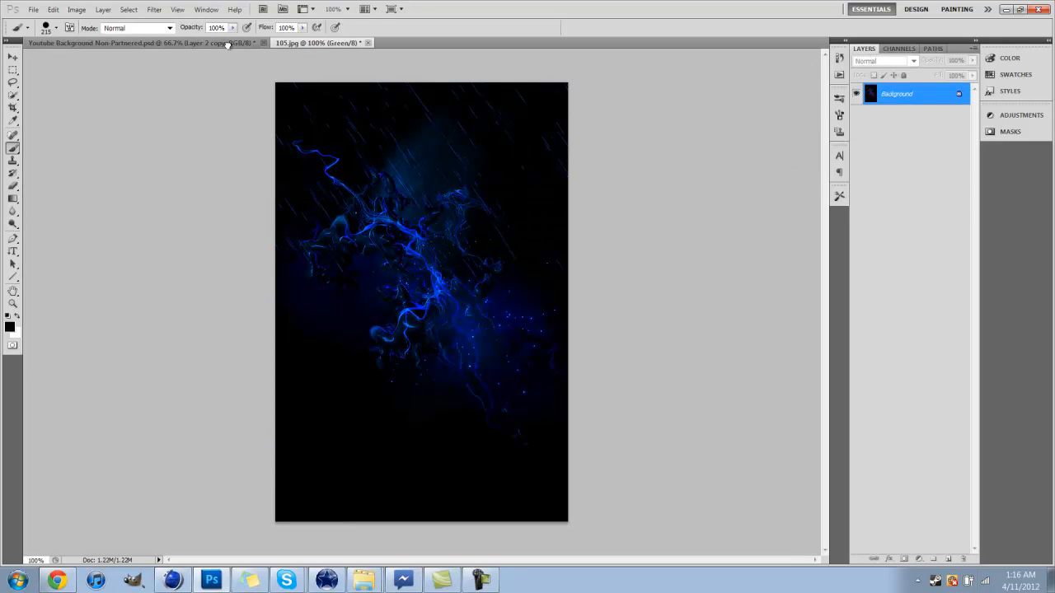
# Duplicate the screen-mode blue light-effect layer so a glow covers each BASIC text
pyautogui.click(140, 43)
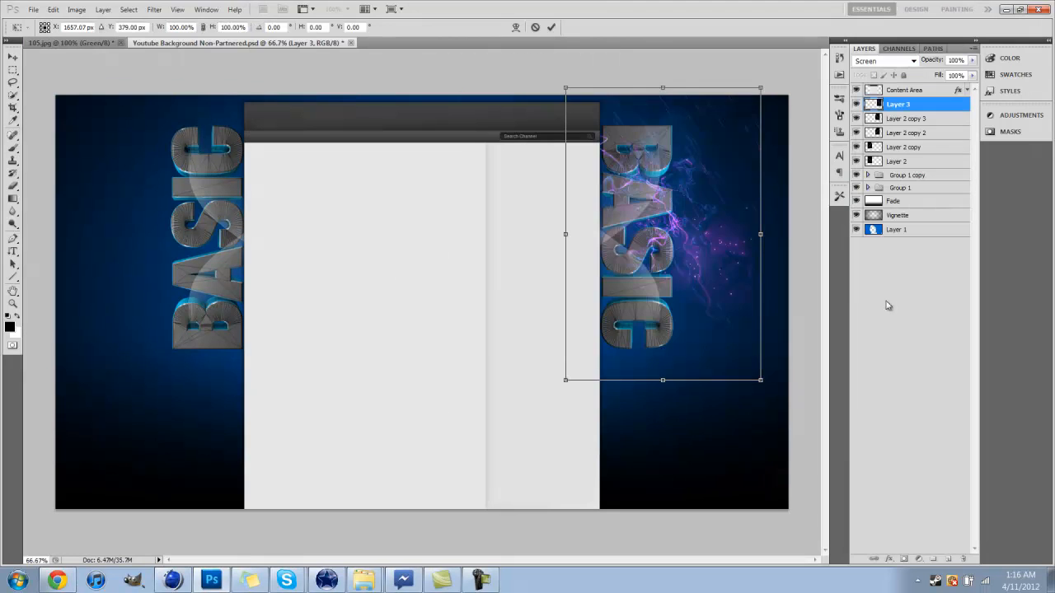
pyautogui.rightClick(897, 104)
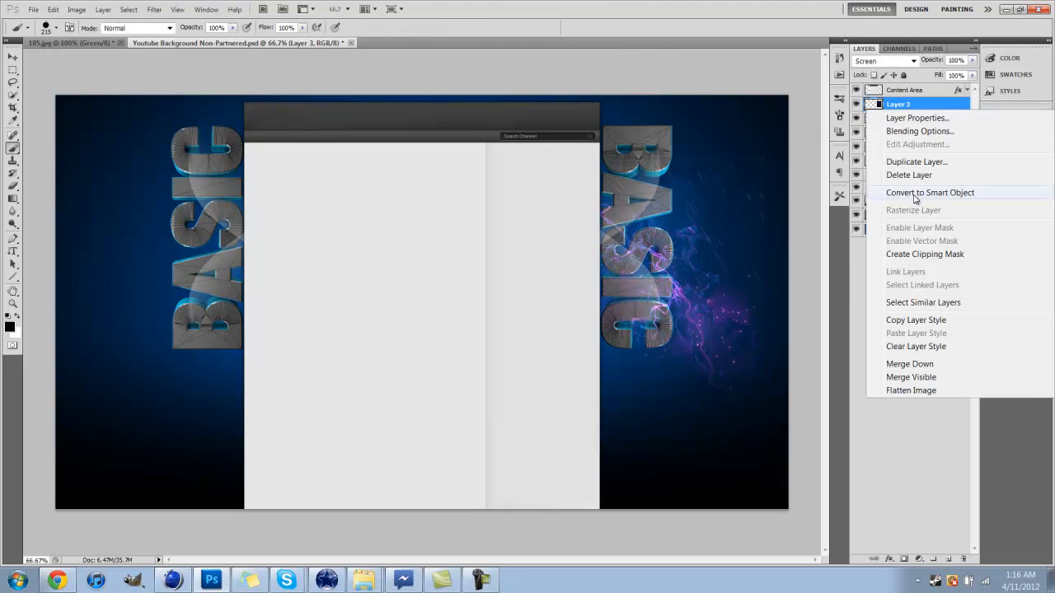
pyautogui.click(930, 192)
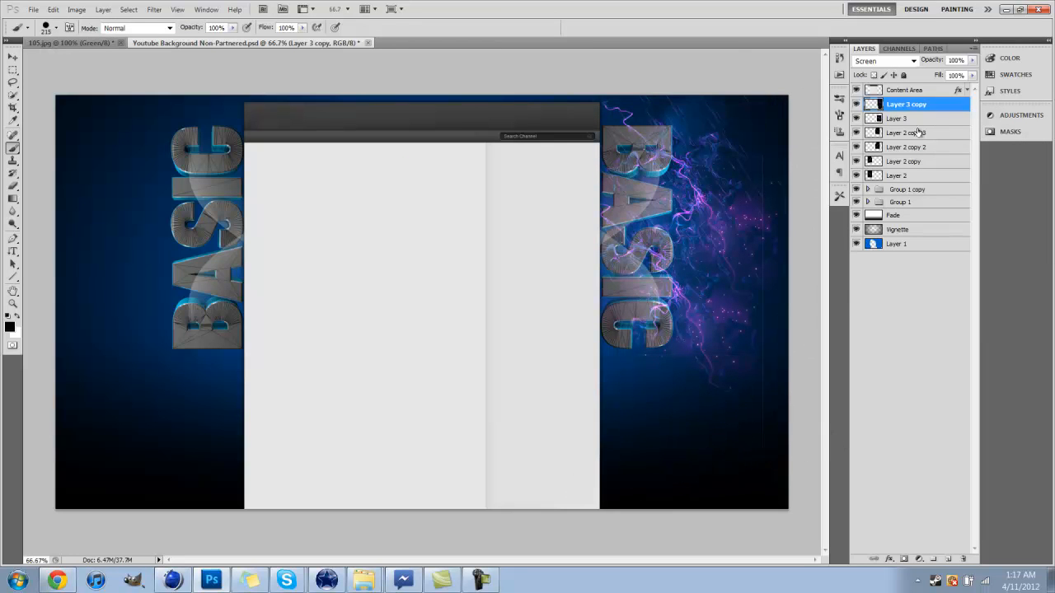
pyautogui.click(897, 118)
pyautogui.write('DESIGNED BY MRSIRSECTOR')
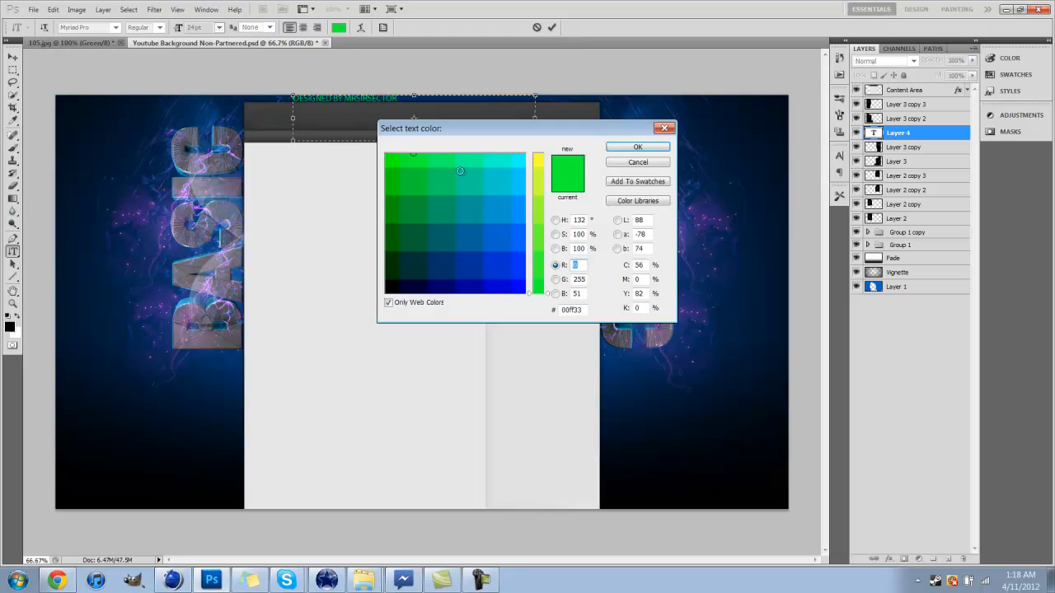
# Pick the colour for the designer credit text in the colour picker
pyautogui.click(638, 146)
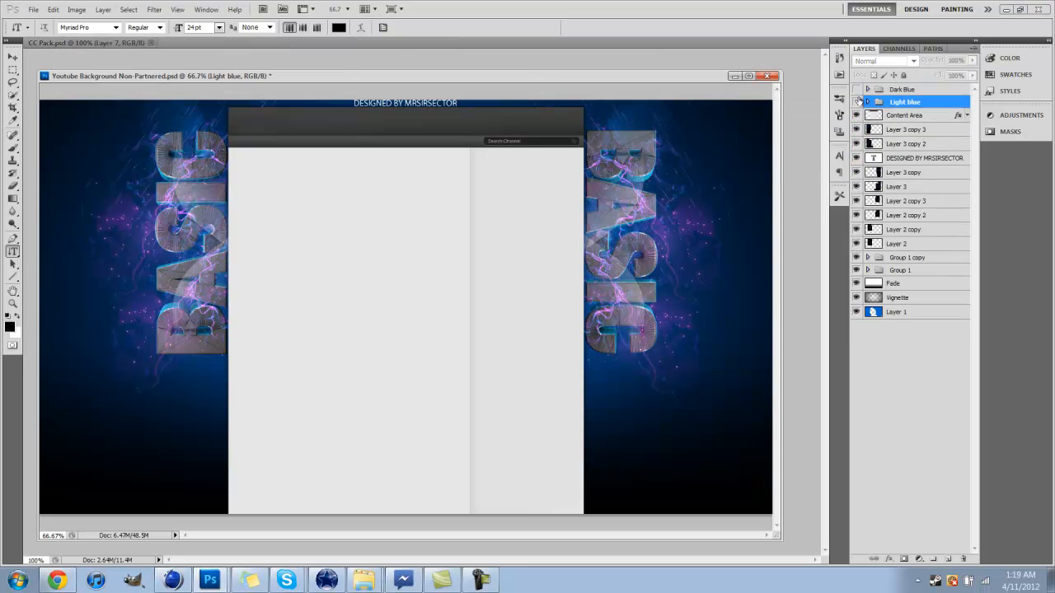
# Switch on the colour group for the black-and-white look and select the Content Area layer
pyautogui.click(857, 102)
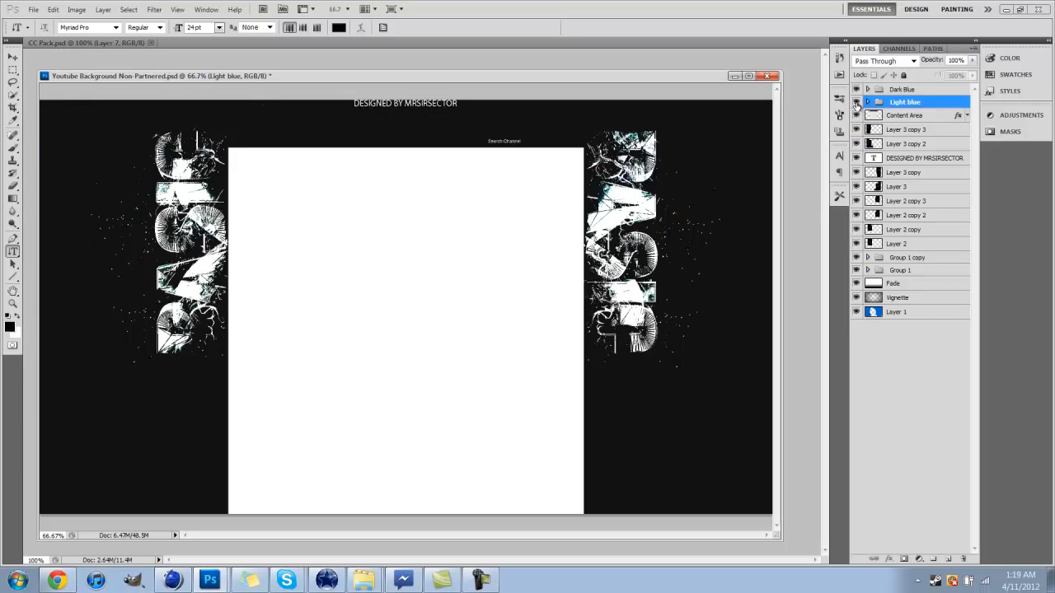
pyautogui.click(904, 114)
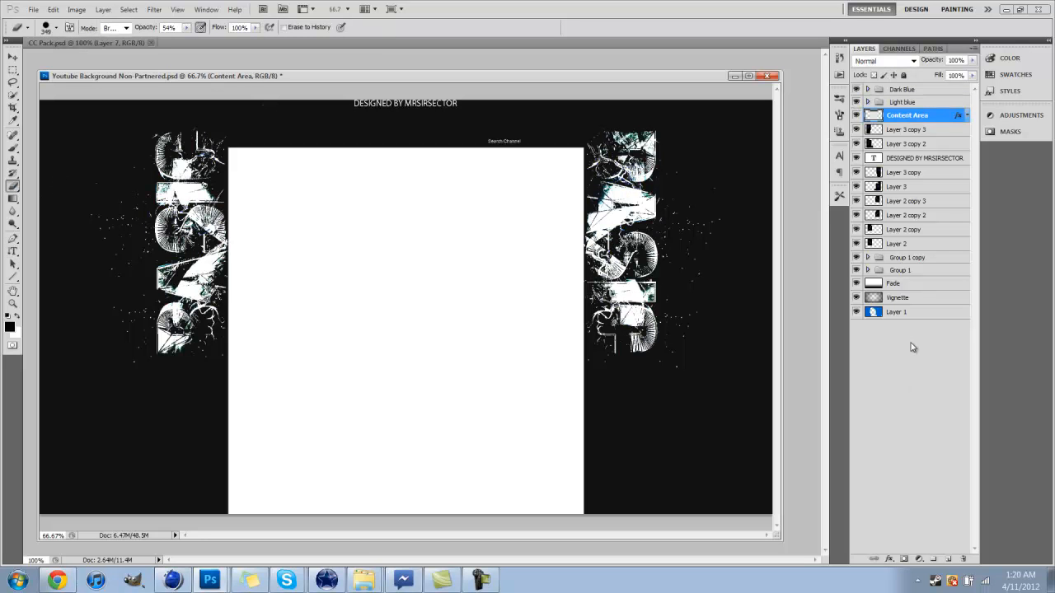
pyautogui.click(905, 101)
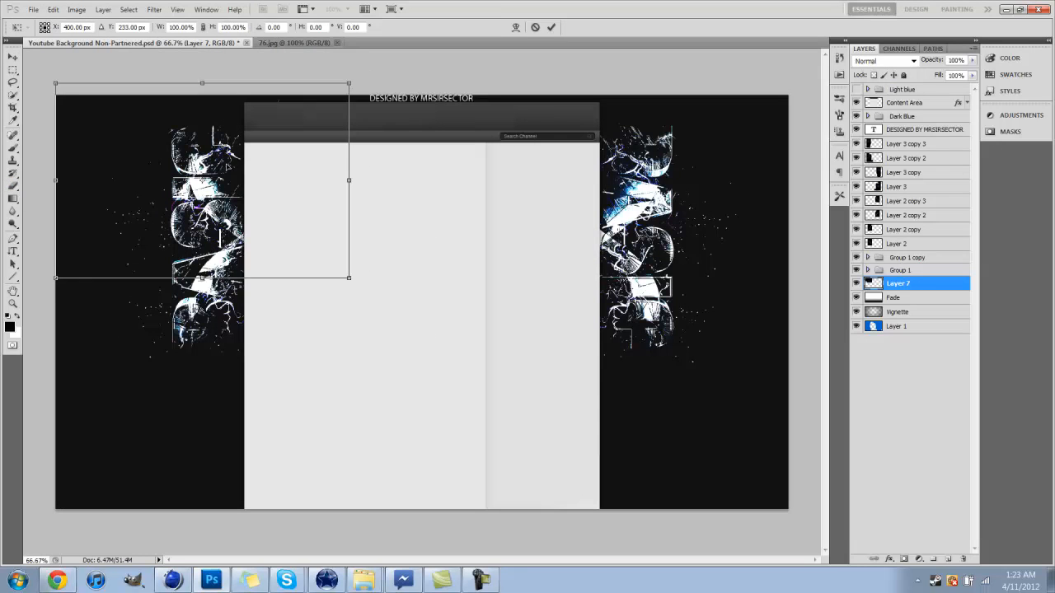
# Place the new image, then move the 62.jpg light streak up over the left BASIC text
pyautogui.click(884, 61)
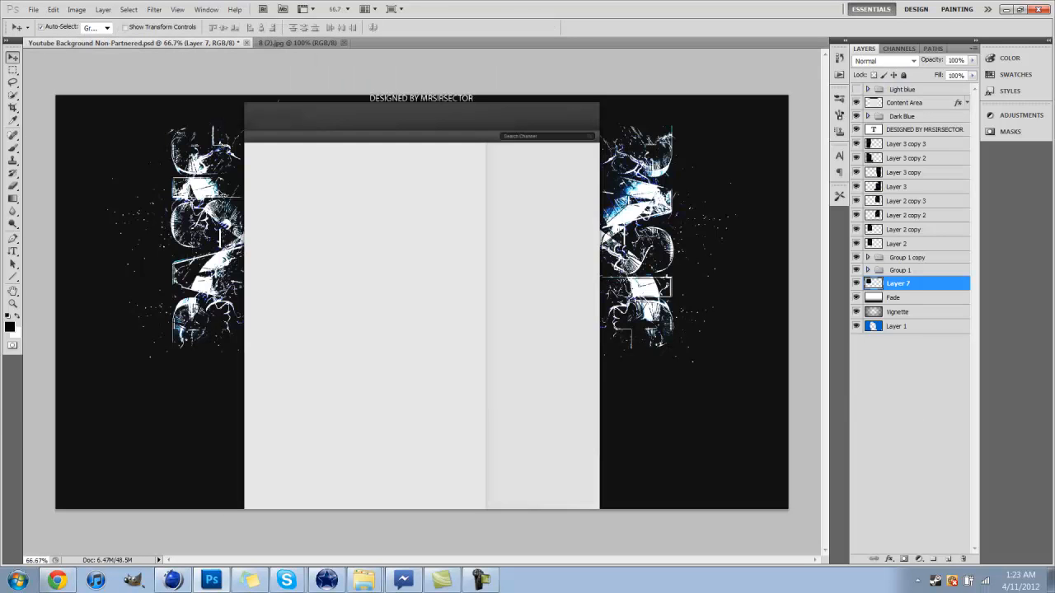
pyautogui.click(882, 61)
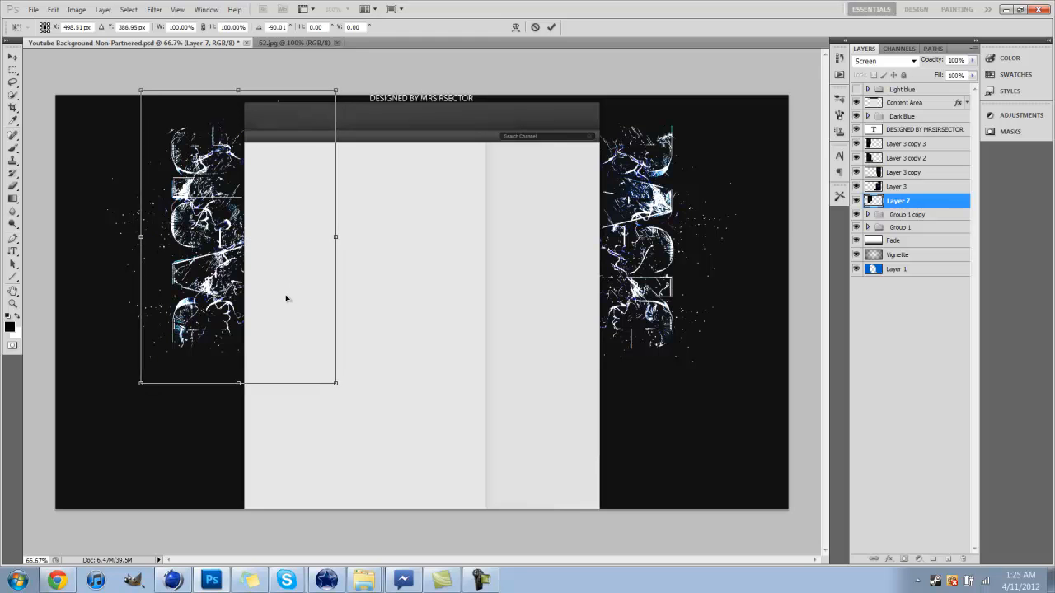
pyautogui.moveTo(287, 299); pyautogui.dragTo(283, 232)
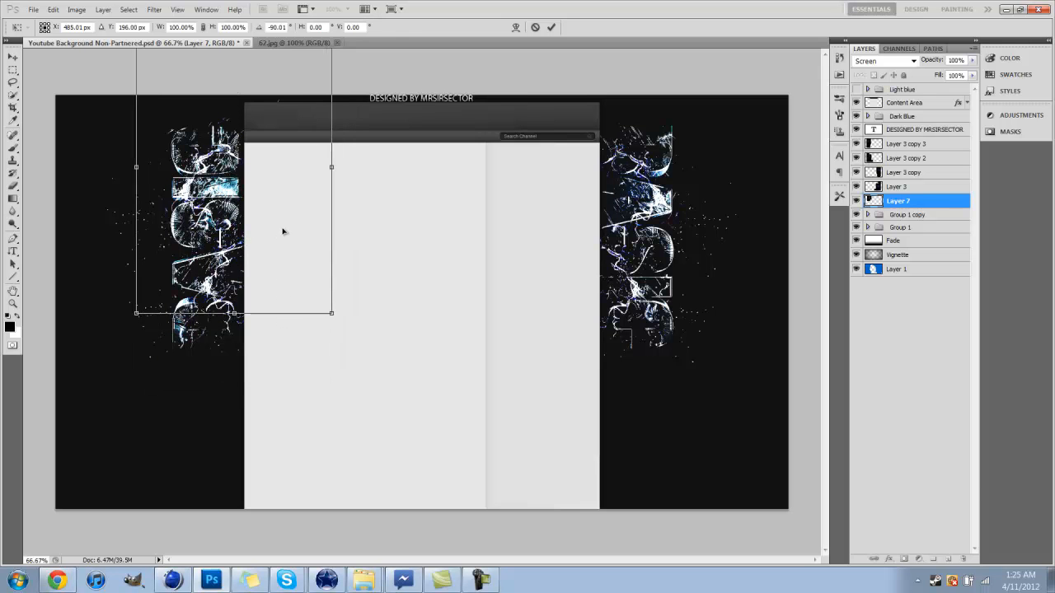
# Duplicate the Layer 7 light-streak layers so copies cover the right-hand BASIC text
pyautogui.rightClick(906, 200)
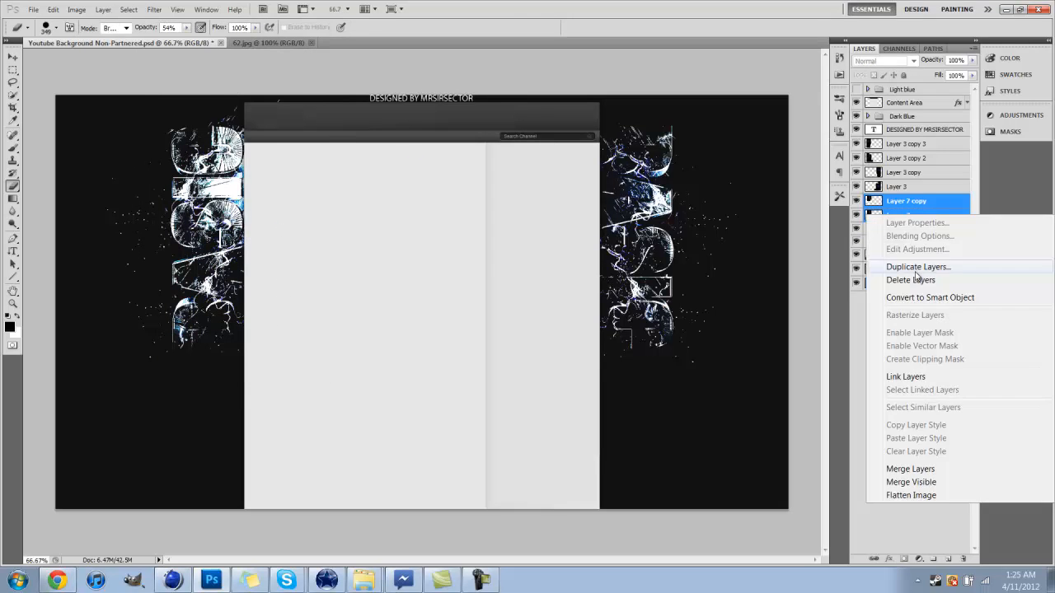
pyautogui.click(917, 266)
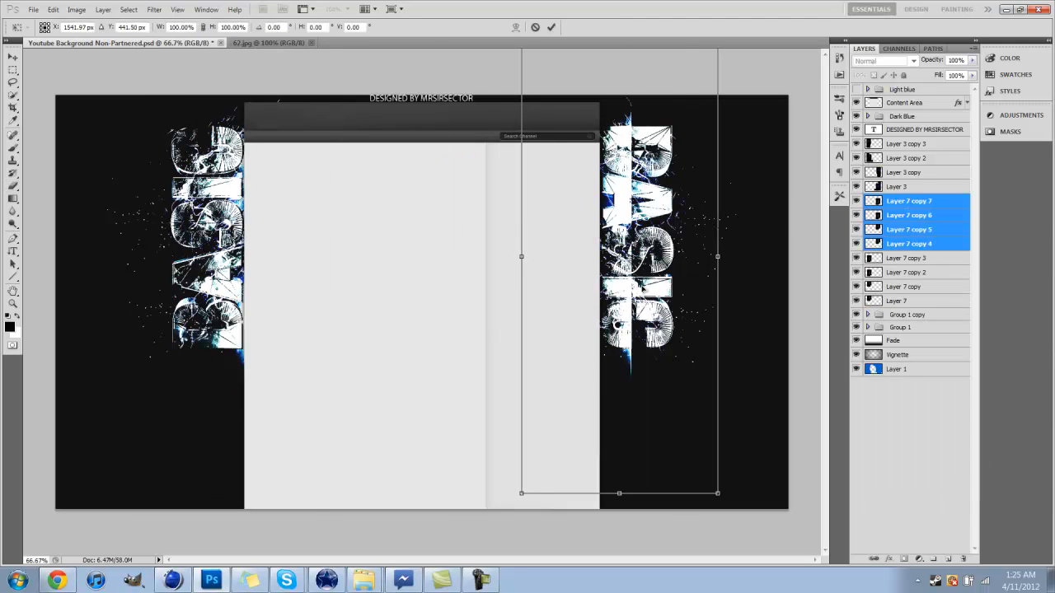
pyautogui.rightClick(907, 280)
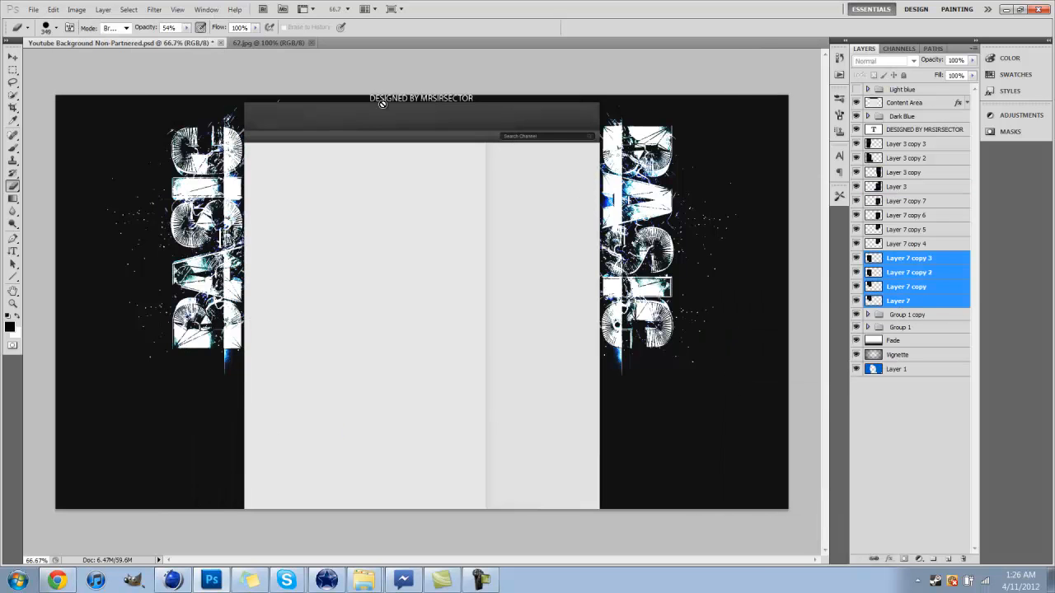
pyautogui.click(33, 9)
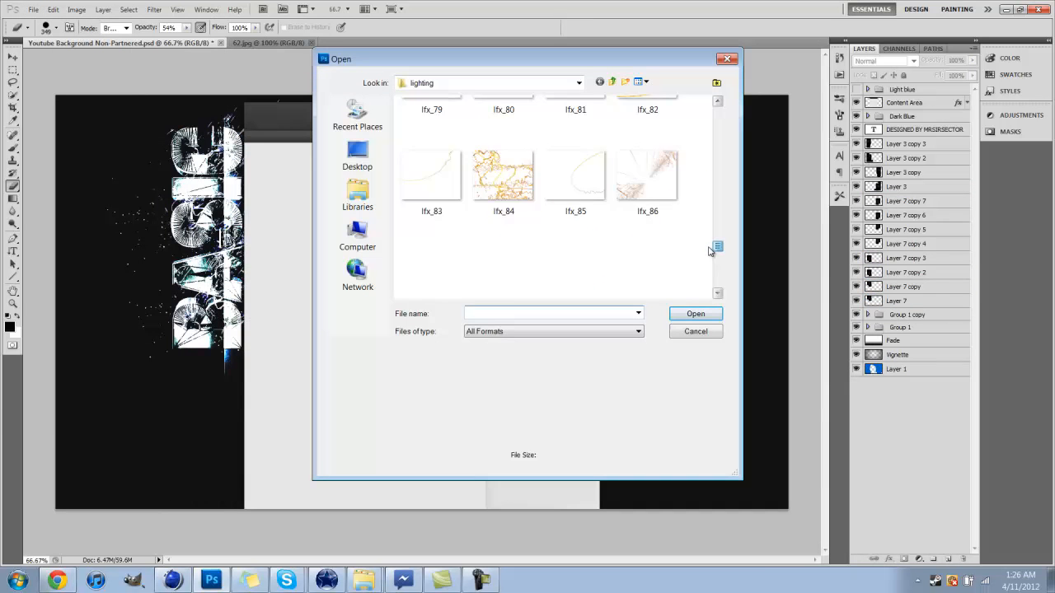
# Open the outer space.13.jpg star texture and set its blend mode
pyautogui.click(696, 313)
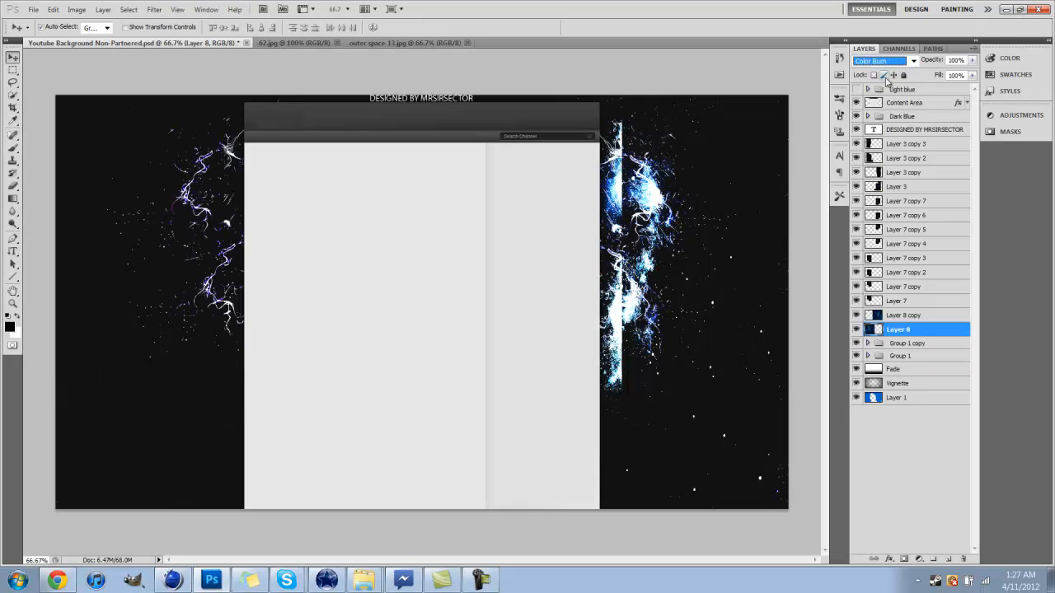
pyautogui.click(882, 60)
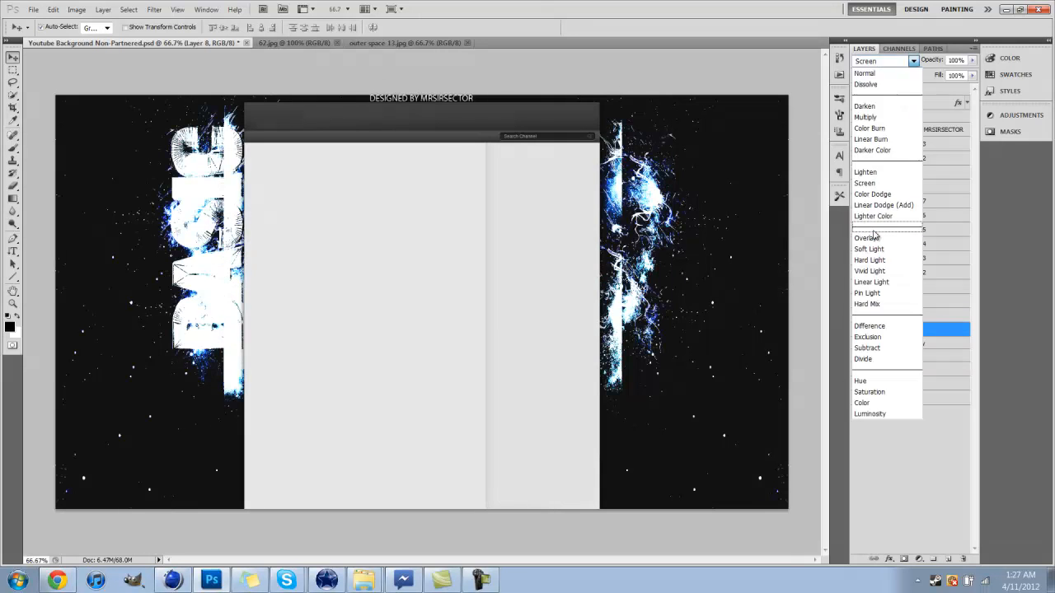